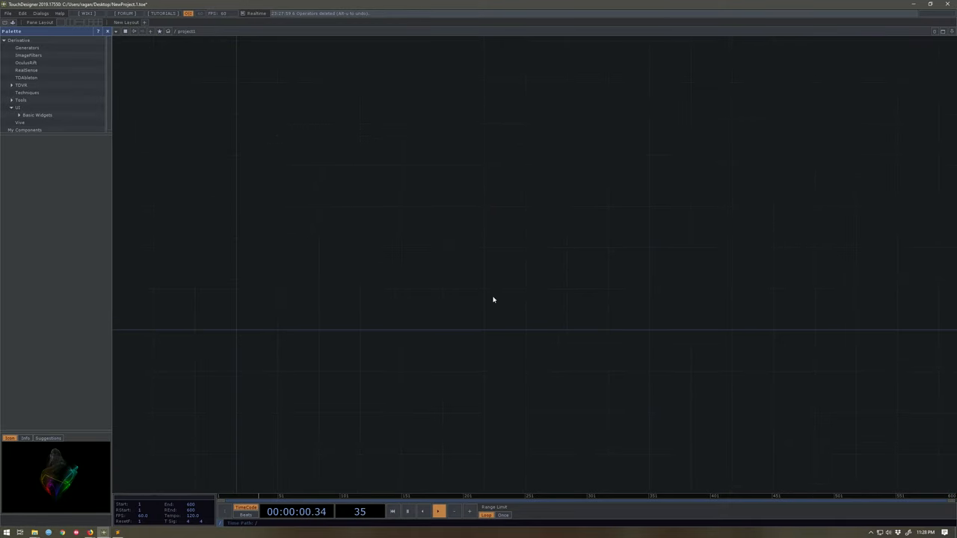
- Bring up the Stoner tool's internal network of In, Container, Base, Movie and Ramp operators
{"action": "left_click", "coordinate": [36, 114]}
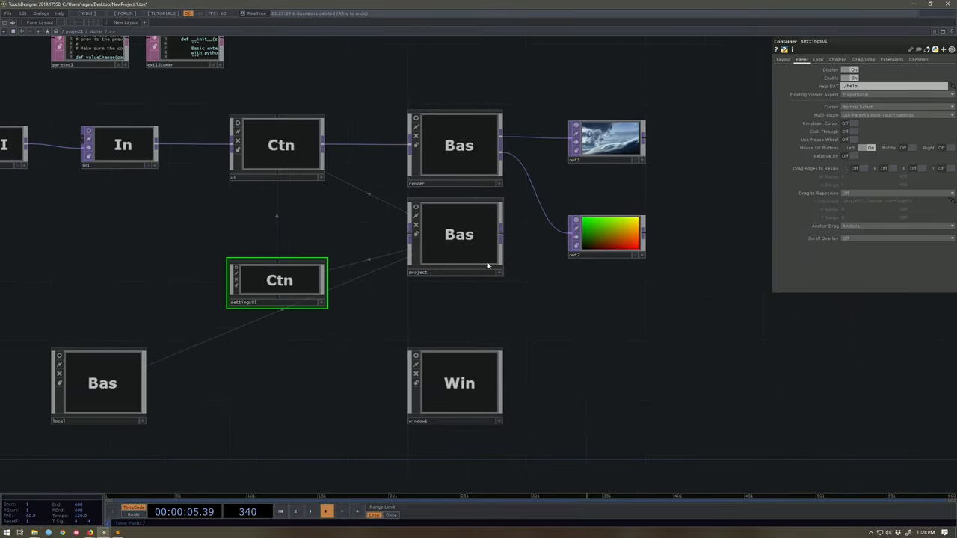
- Inspect the Base COMPs, return to the parent network and add an empty Container COMP beside the Stoner
{"action": "double_click", "coordinate": [458, 233]}
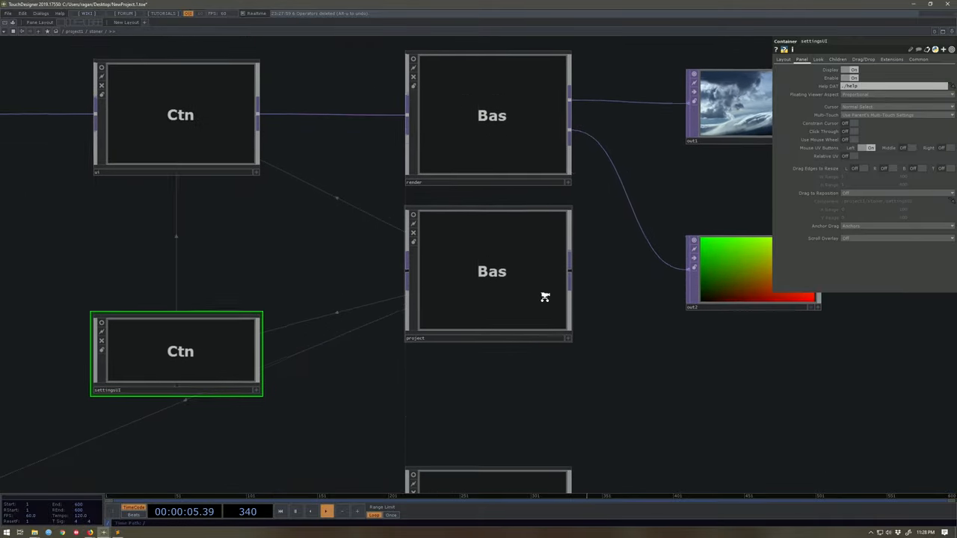
{"action": "double_click", "coordinate": [491, 271]}
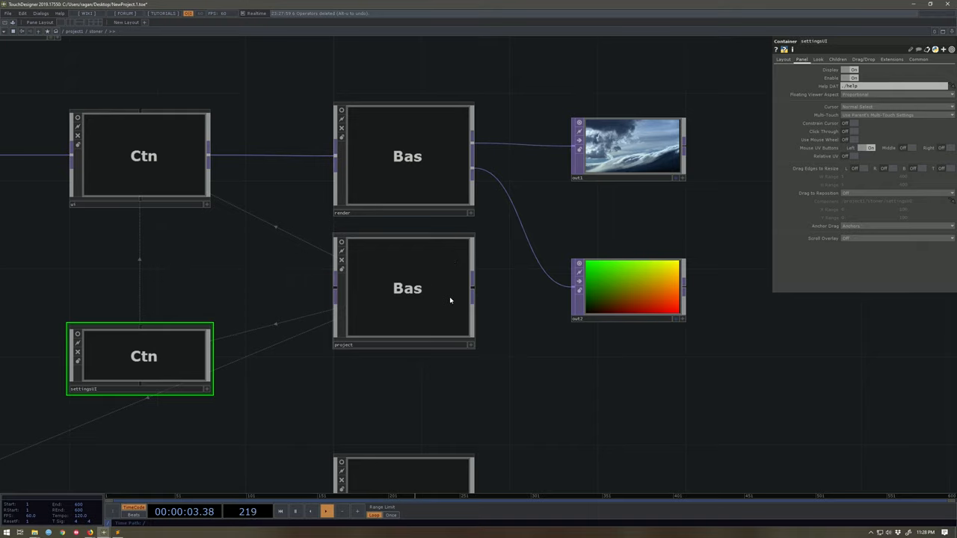
{"action": "left_click", "coordinate": [406, 287]}
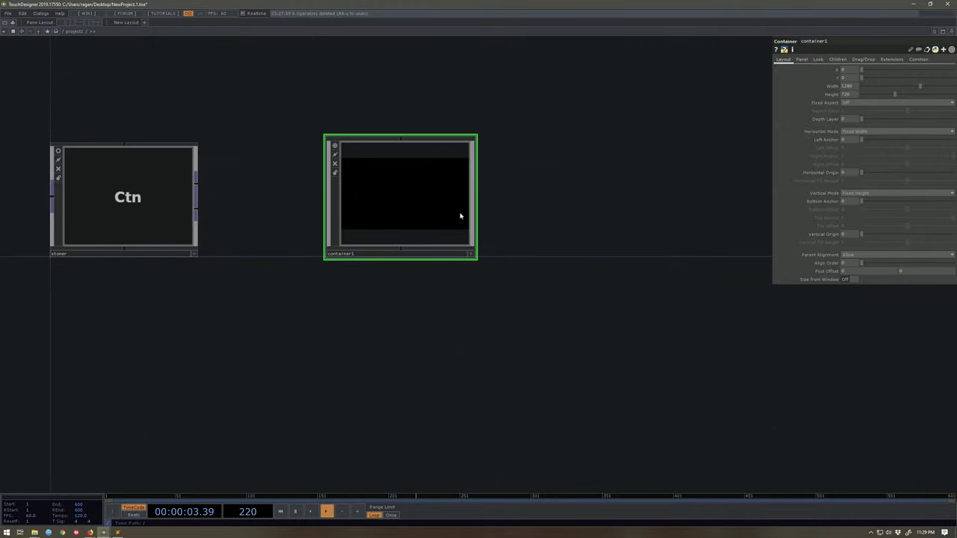
- Add more empty Container COMPs and stack them in a vertical column right of the Stoner
{"action": "key", "text": "ctrl+v"}
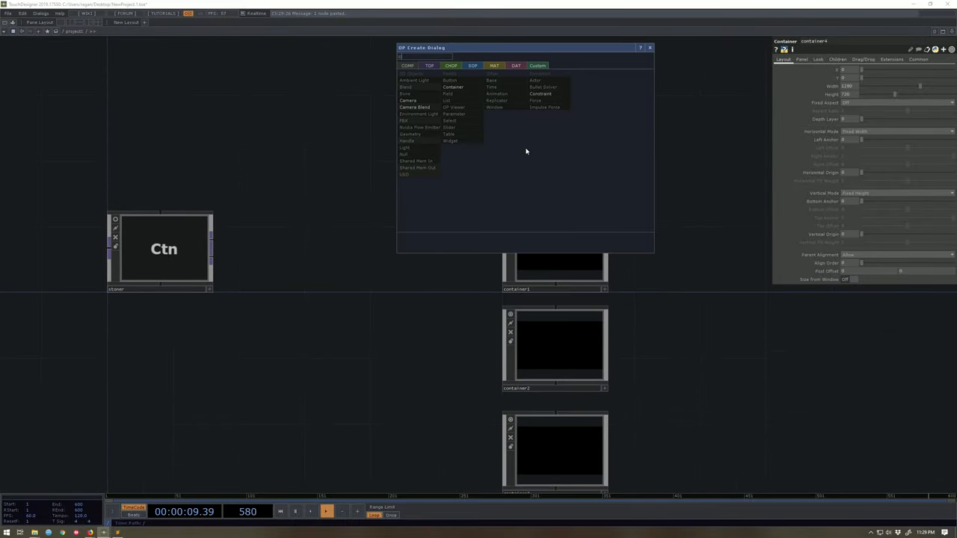
{"action": "left_click", "coordinate": [451, 87]}
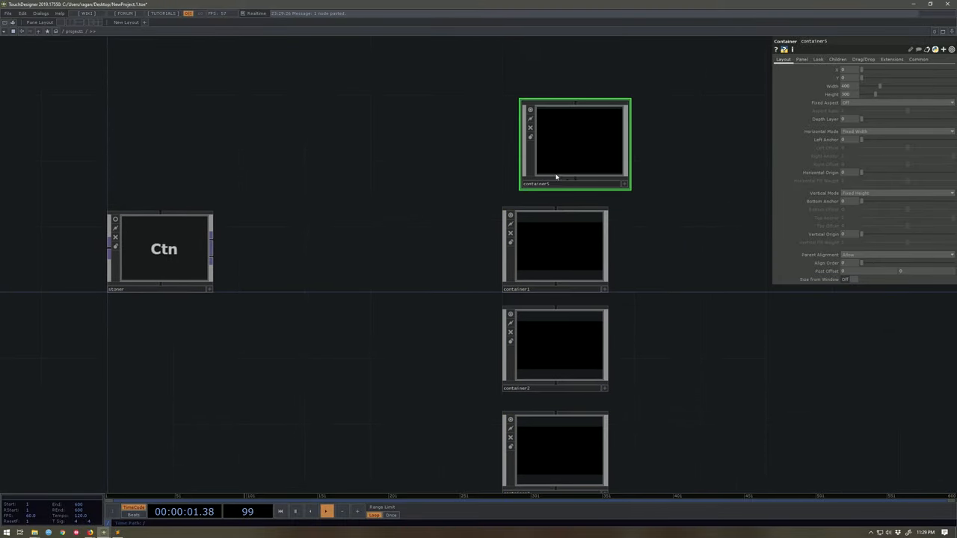
{"action": "left_click_drag", "start_coordinate": [575, 142], "coordinate": [553, 116]}
{"action": "type", "text": "mov"}
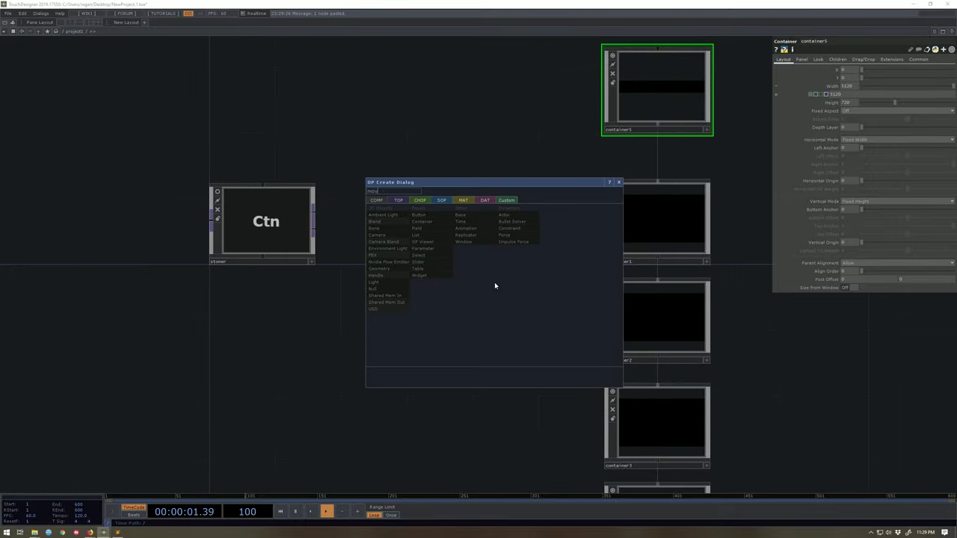
- Add a Movie File In TOP loaded with the first clip from Samples/Map/Nature
{"action": "left_click", "coordinate": [398, 201]}
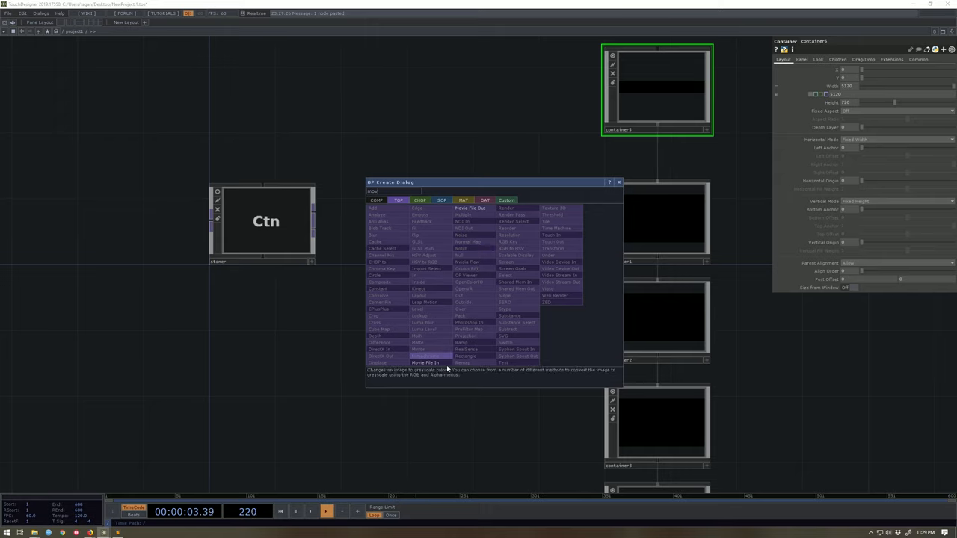
{"action": "left_click", "coordinate": [424, 363]}
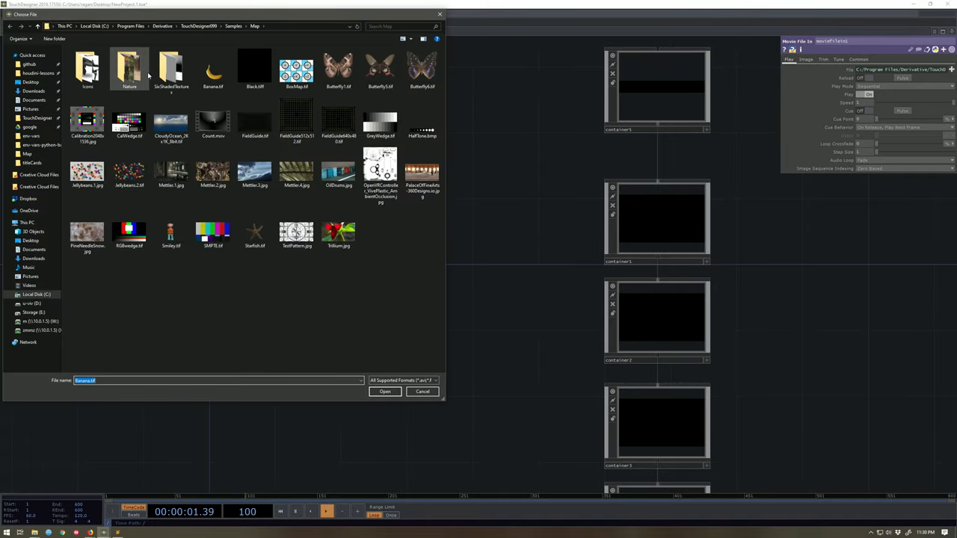
{"action": "double_click", "coordinate": [128, 68]}
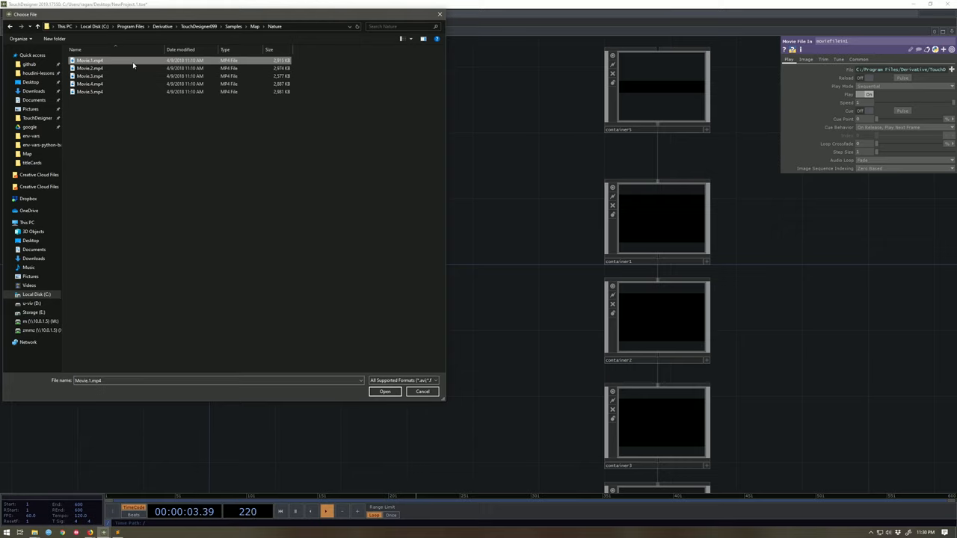
{"action": "left_click", "coordinate": [386, 392]}
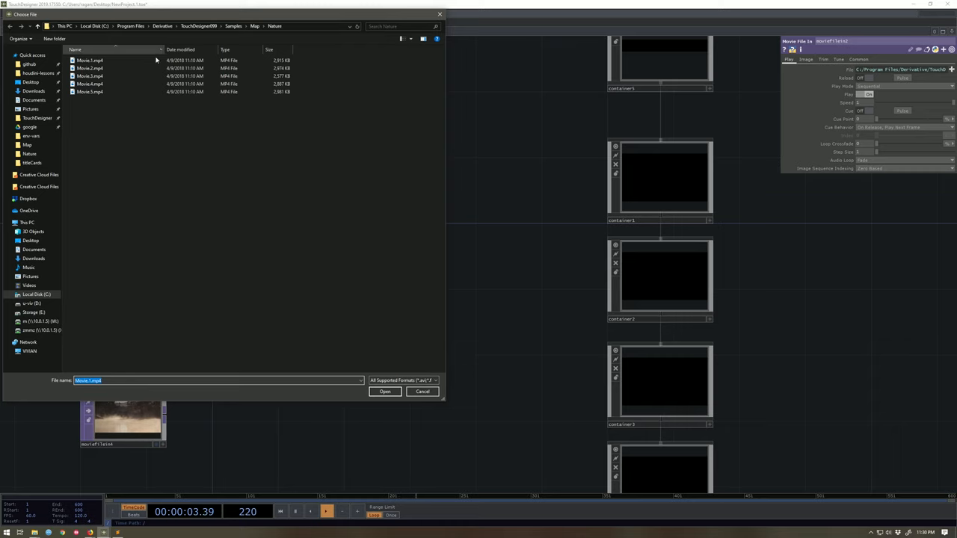
{"action": "left_click", "coordinate": [386, 392]}
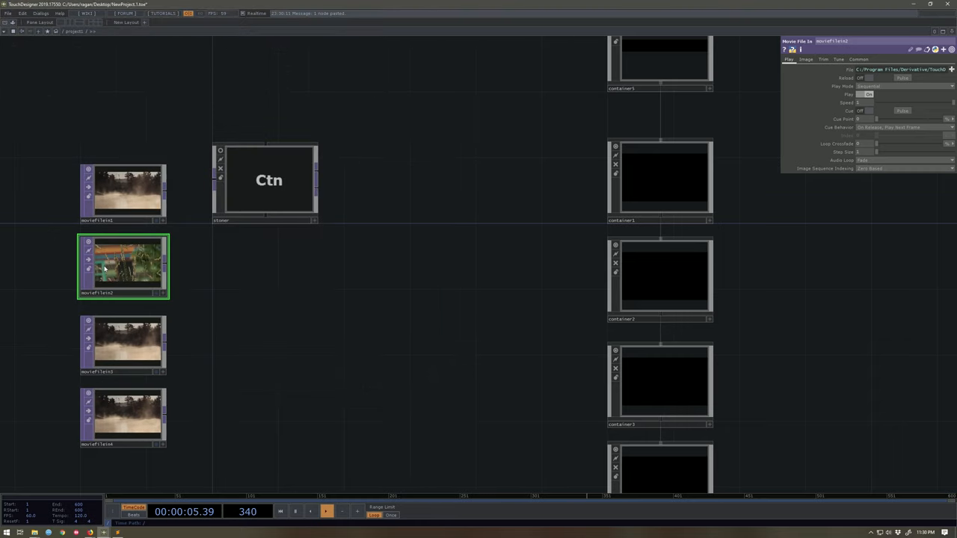
- Load a different Nature sample clip into each of the remaining movie players
{"action": "left_click", "coordinate": [122, 344]}
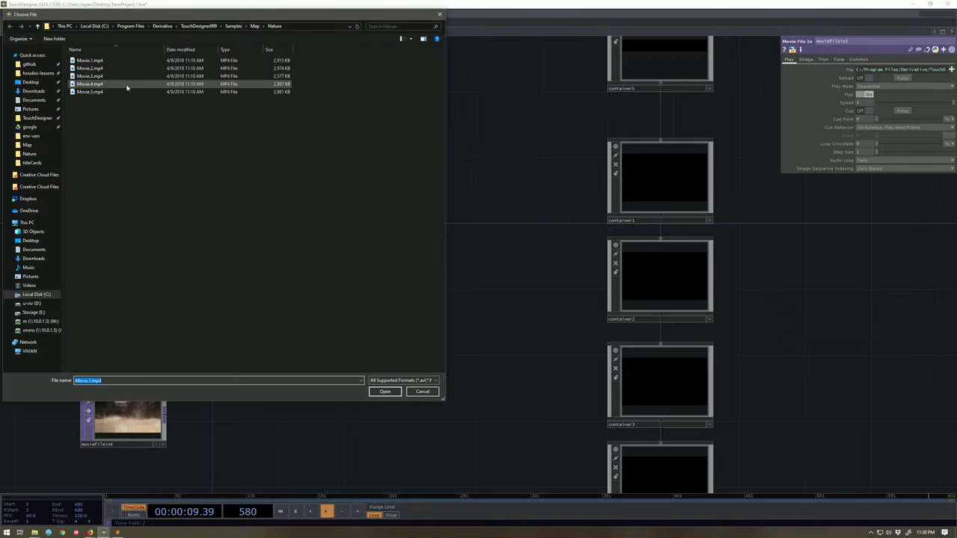
{"action": "left_click", "coordinate": [90, 75]}
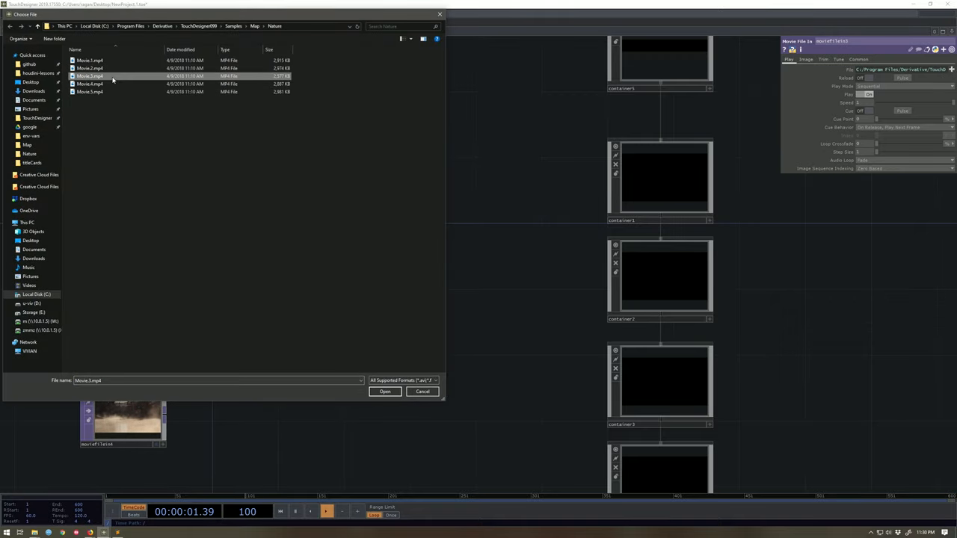
{"action": "left_click", "coordinate": [386, 392]}
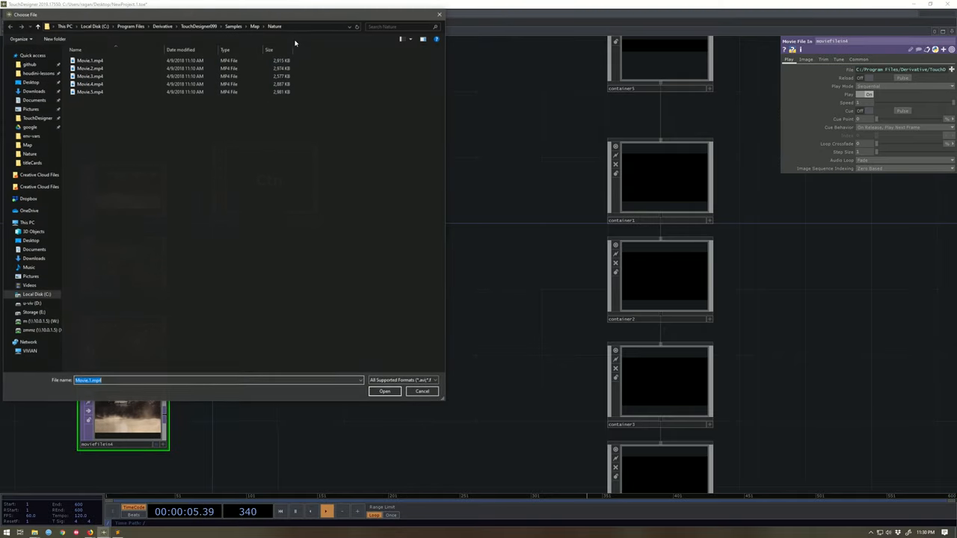
{"action": "left_click", "coordinate": [90, 84]}
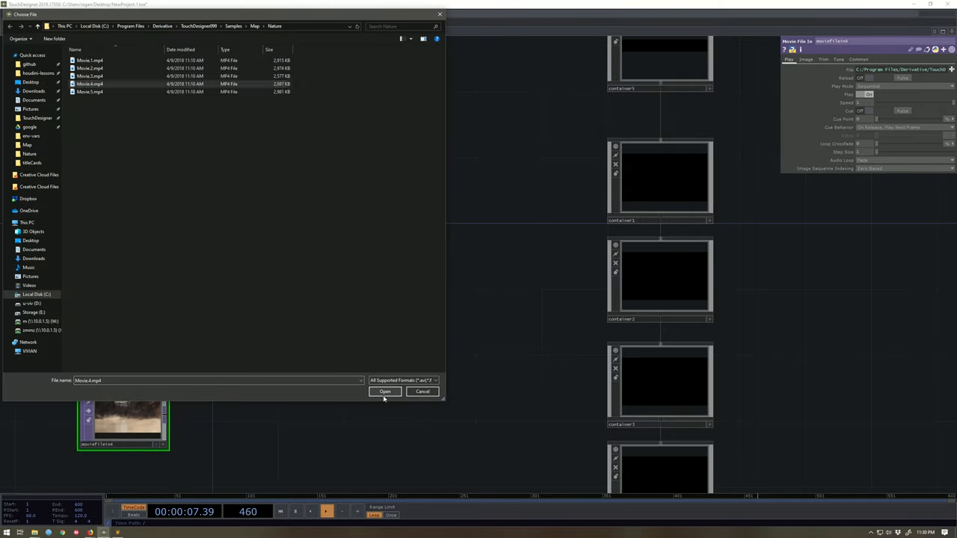
{"action": "left_click", "coordinate": [384, 392]}
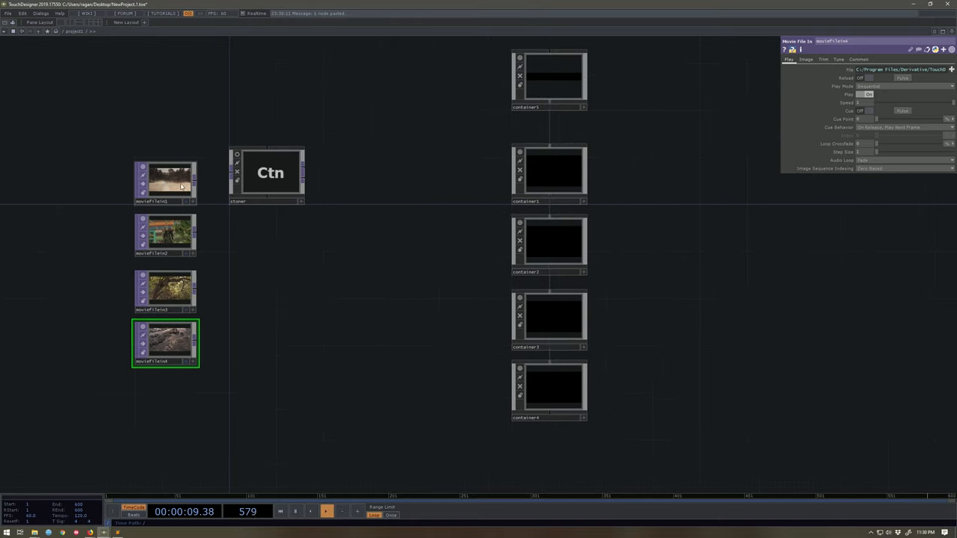
- Wire each movie to its own container and set the parent's children Align to Left to Right
{"action": "right_click", "coordinate": [553, 167]}
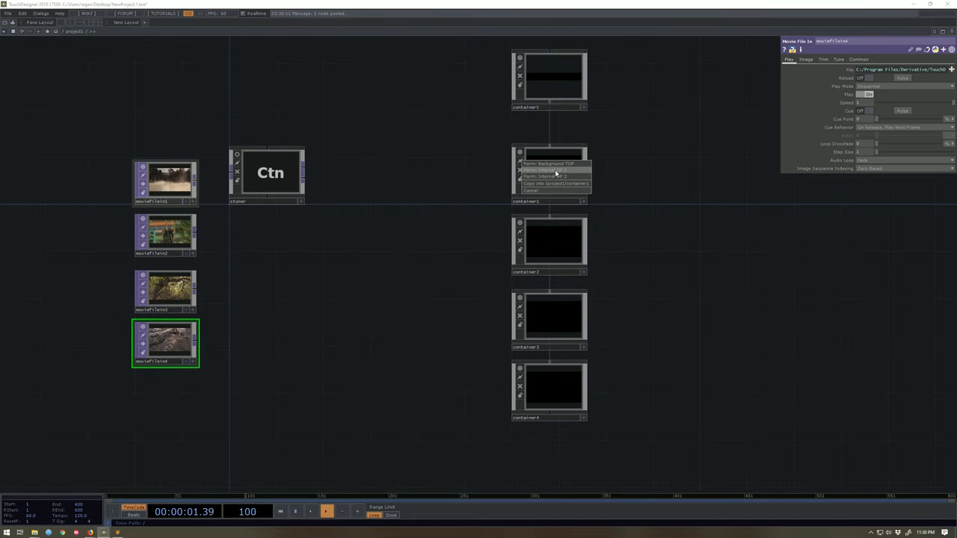
{"action": "left_click", "coordinate": [556, 182]}
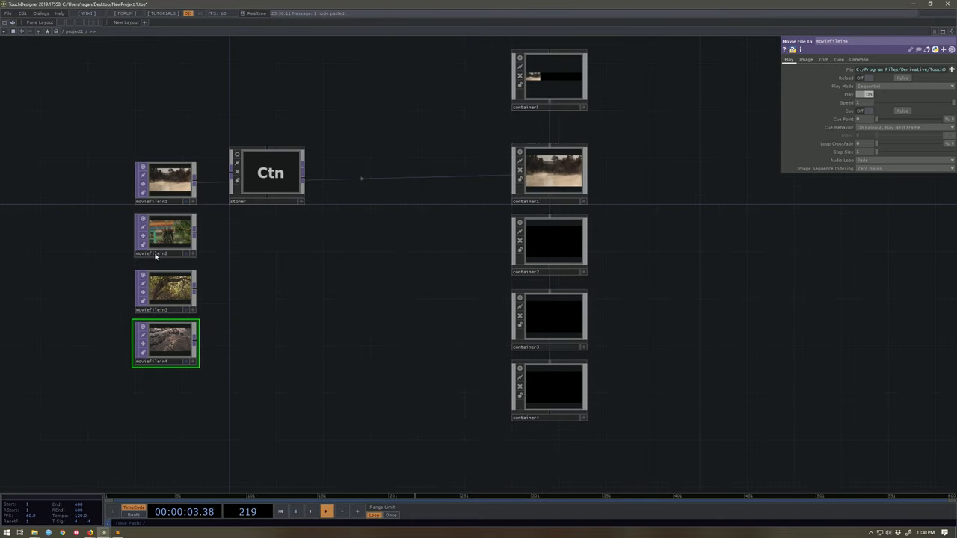
{"action": "right_click", "coordinate": [553, 239]}
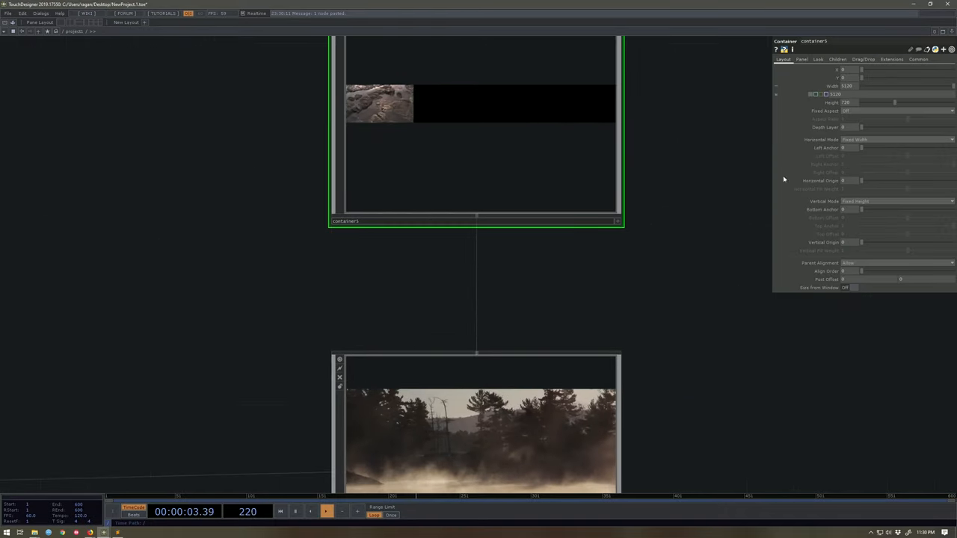
{"action": "left_click", "coordinate": [864, 71]}
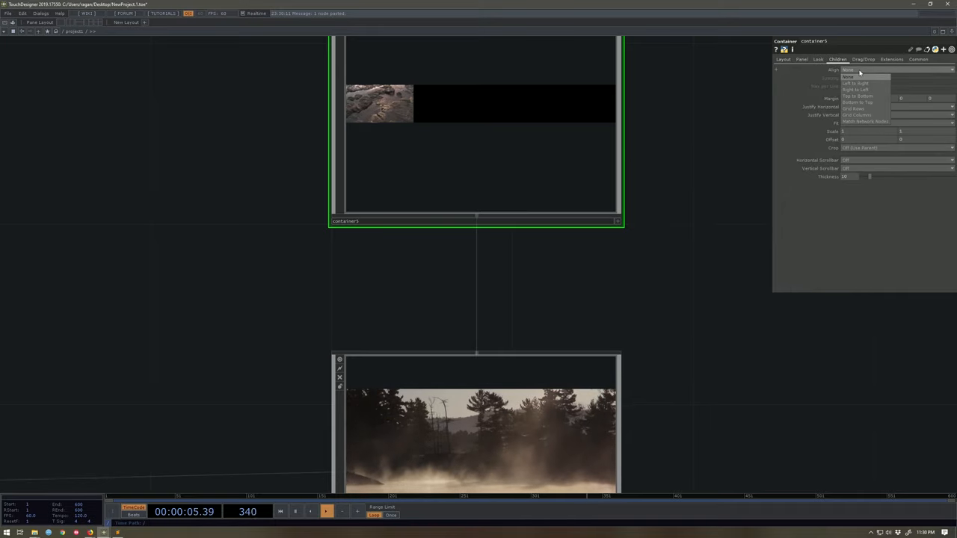
{"action": "left_click", "coordinate": [855, 84]}
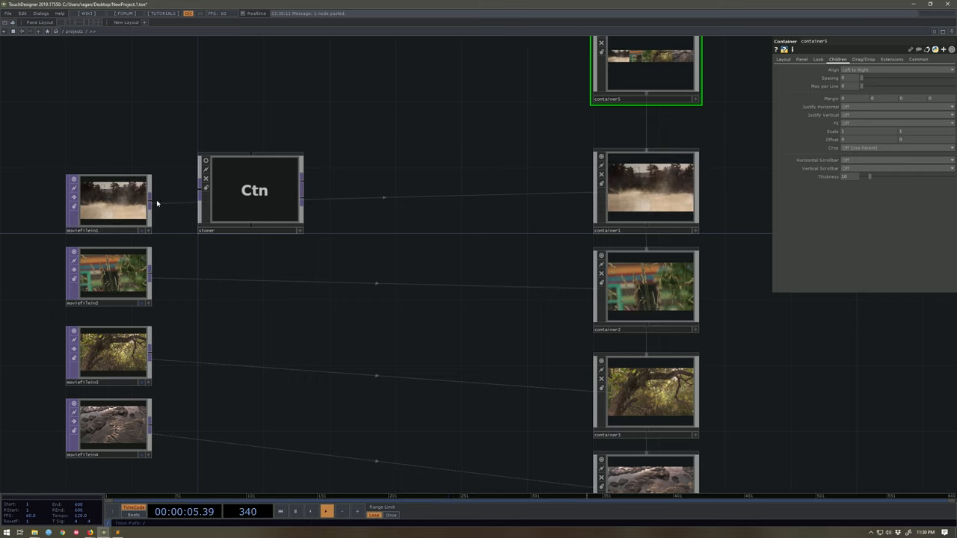
- Add a Null TOP after the Stoner, then duplicate the Stoner/Null pair for the second and third movies
{"action": "left_click", "coordinate": [108, 202]}
{"action": "type", "text": "n"}
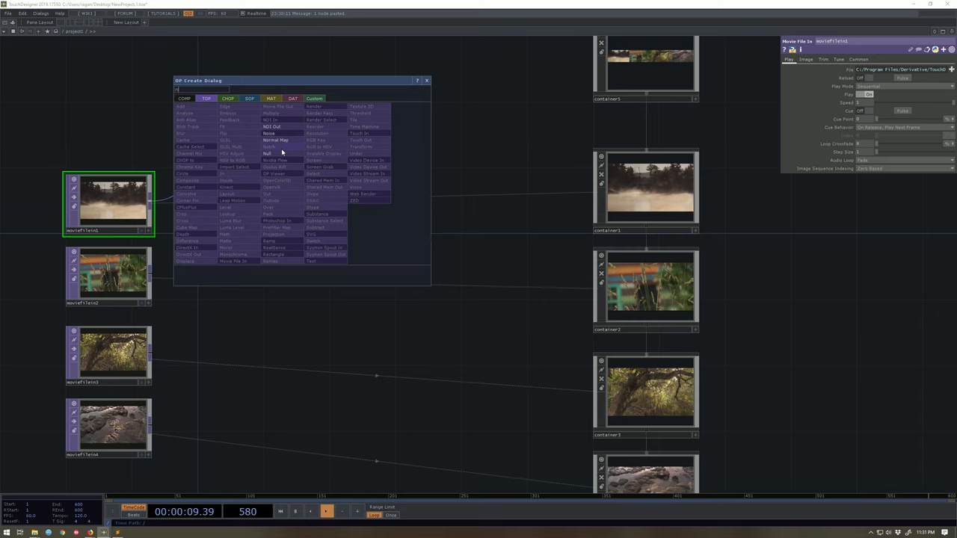
{"action": "left_click", "coordinate": [266, 153]}
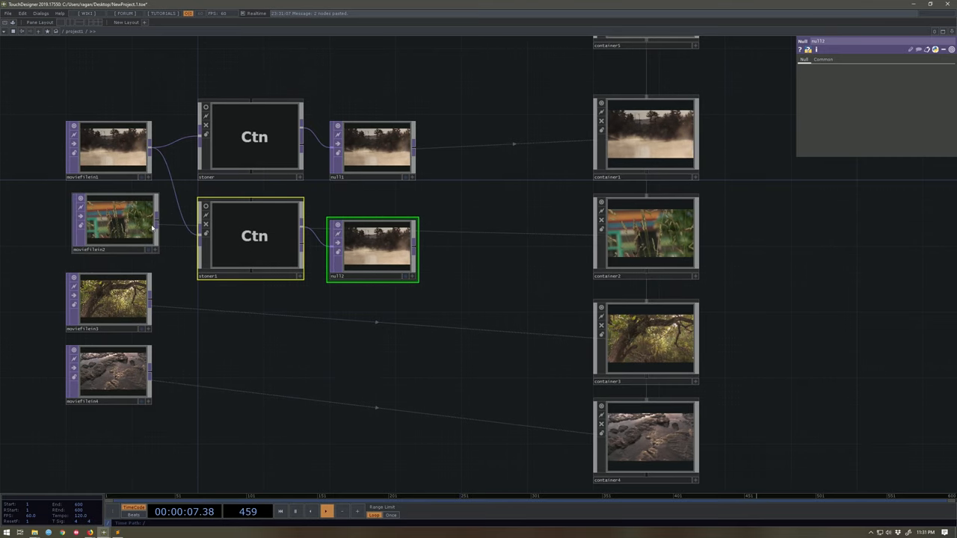
{"action": "left_click_drag", "start_coordinate": [374, 251], "coordinate": [397, 257]}
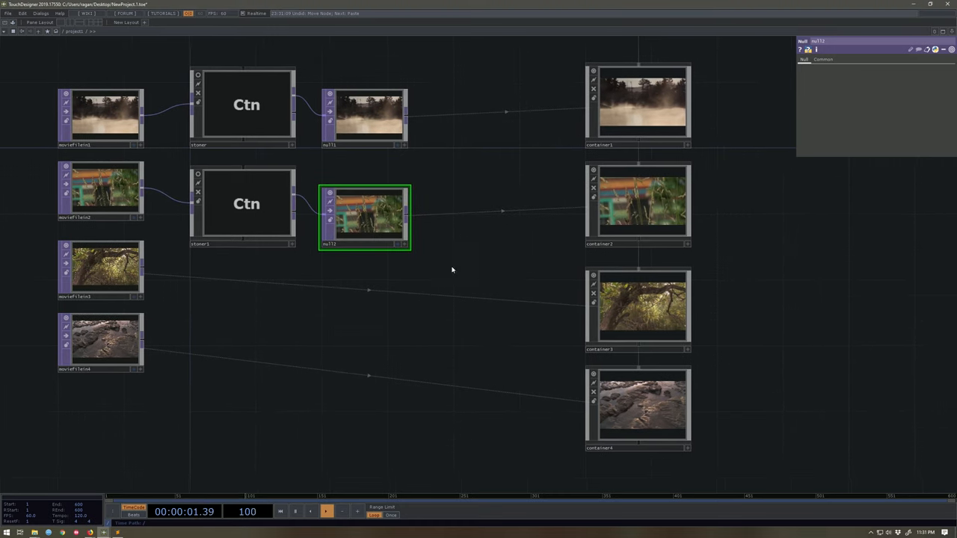
{"action": "key", "text": "ctrl+v"}
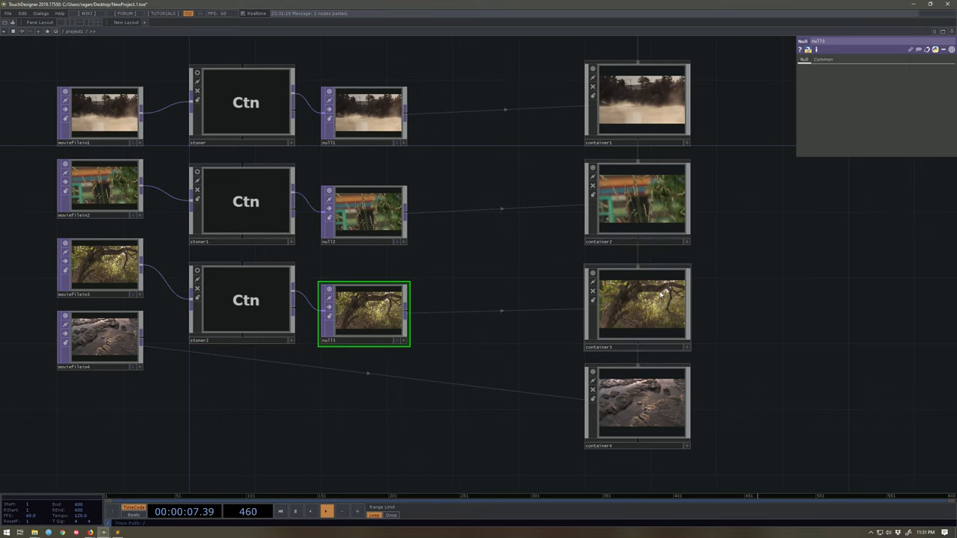
{"action": "left_click", "coordinate": [246, 299]}
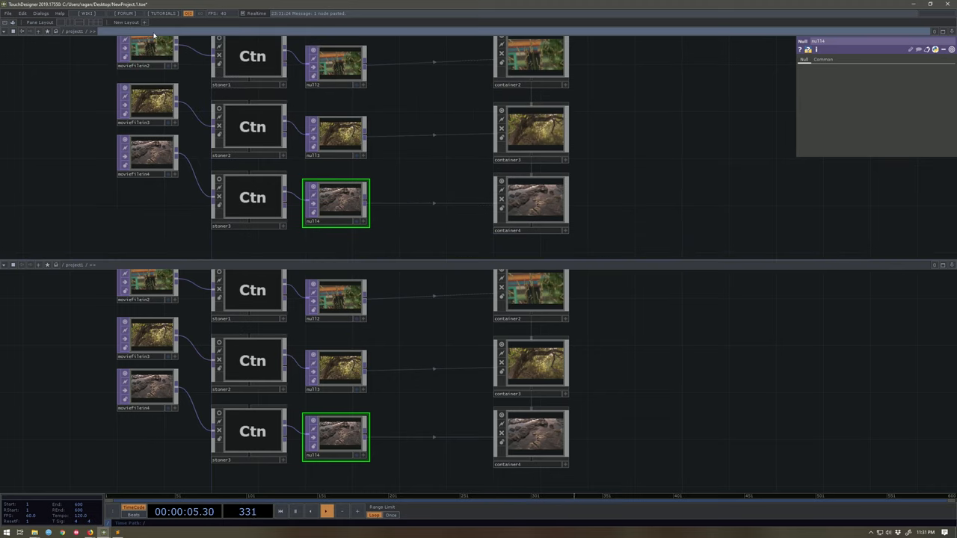
- Duplicate the Stoner/Null chain for the fourth movie and show the parent container's viewer in a split pane
{"action": "left_click", "coordinate": [5, 265]}
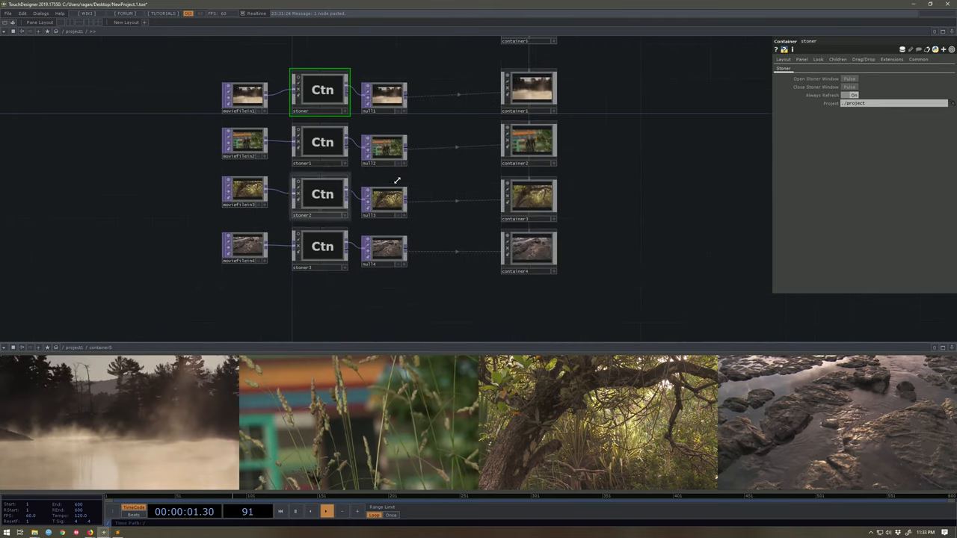
{"action": "left_click", "coordinate": [508, 272]}
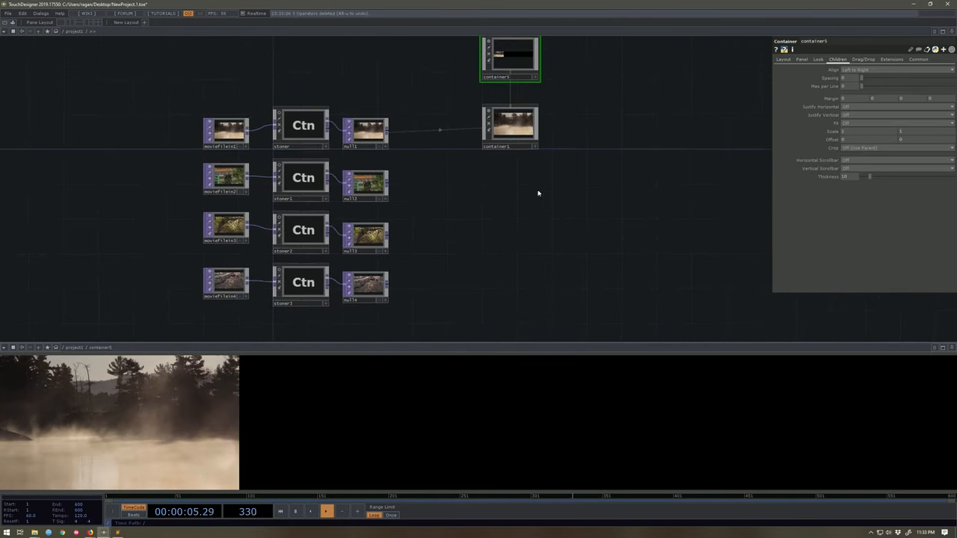
- Add a Null TOP on the first Stoner's second output to display the red-green UV map
{"action": "left_click", "coordinate": [226, 290]}
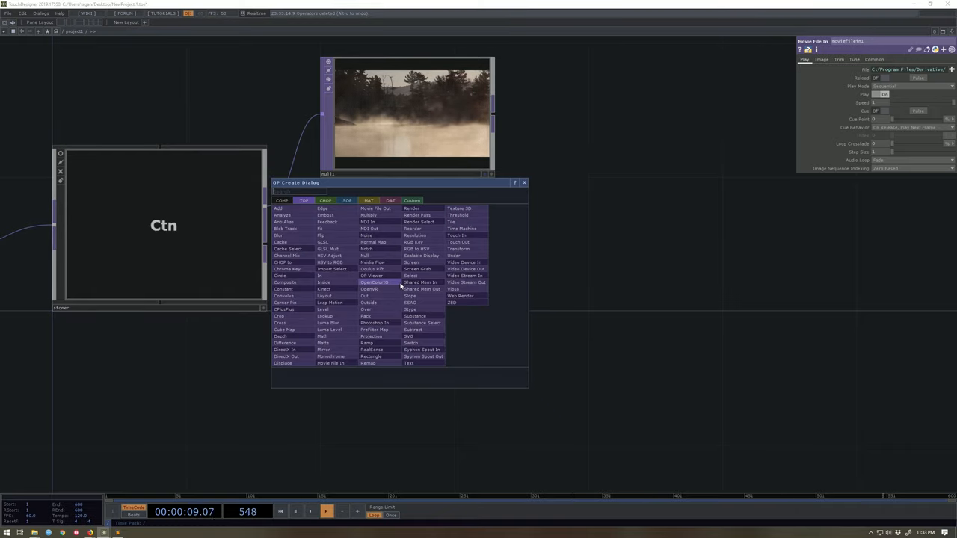
{"action": "type", "text": "null"}
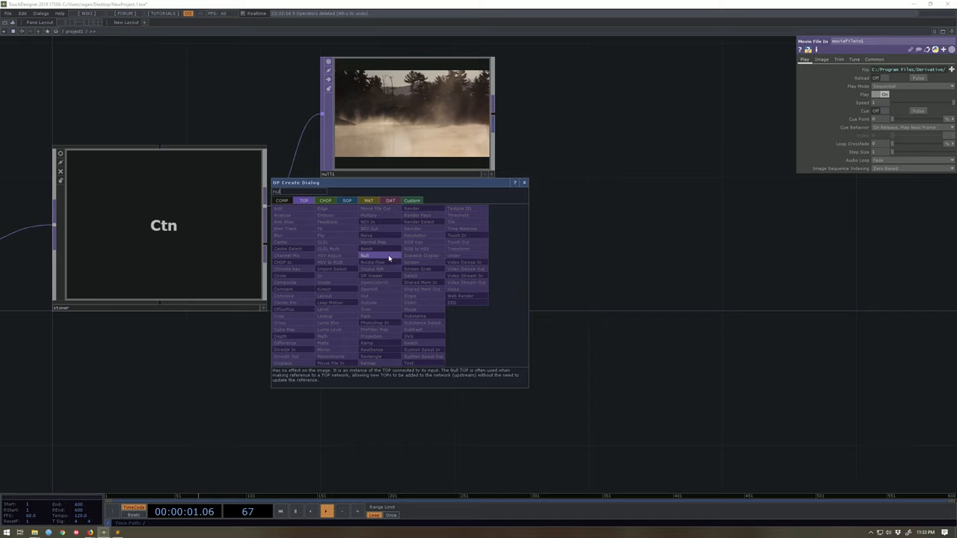
{"action": "double_click", "coordinate": [365, 254]}
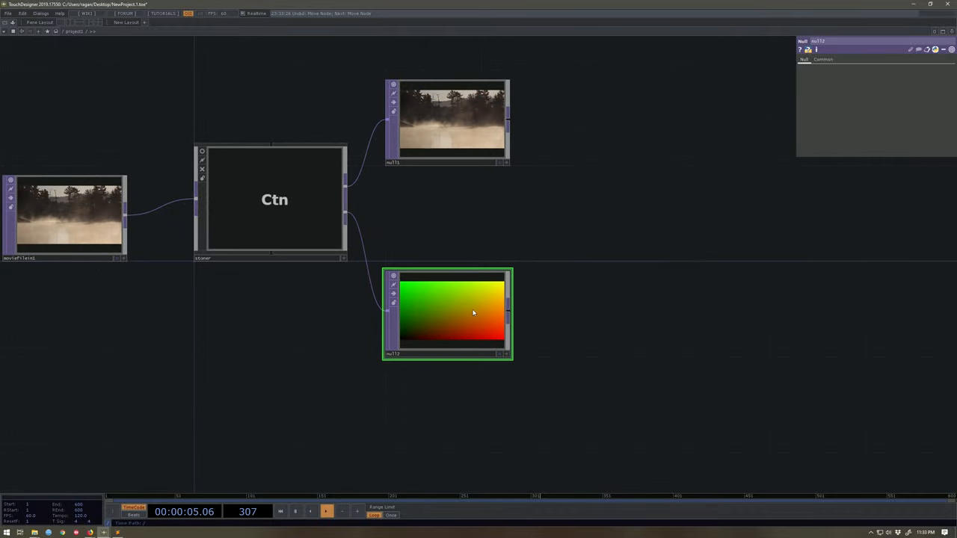
- Activate the Stoner viewer and drag a corner handle to skew the misty lake clip into a trapezoid
{"action": "left_click", "coordinate": [275, 200]}
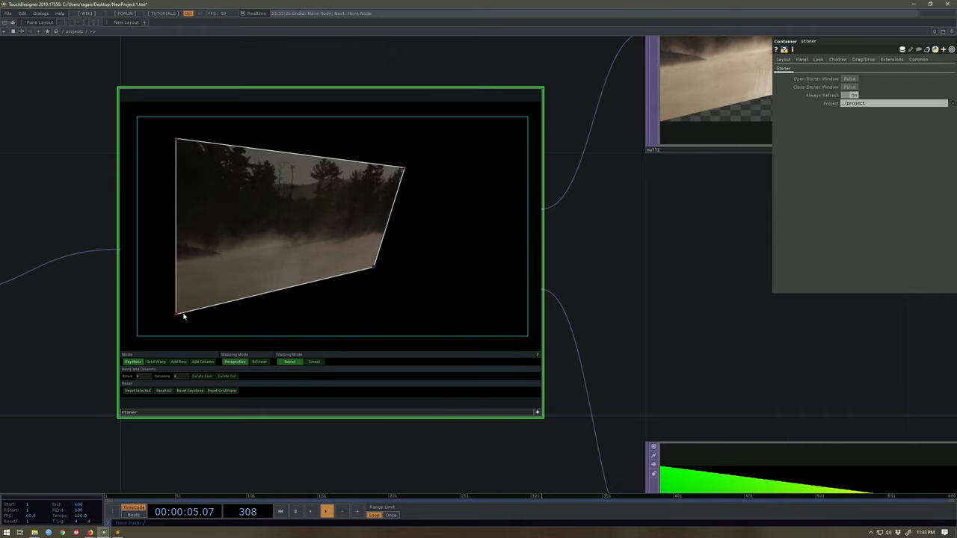
{"action": "left_click_drag", "start_coordinate": [182, 314], "coordinate": [176, 142]}
{"action": "type", "text": "re"}
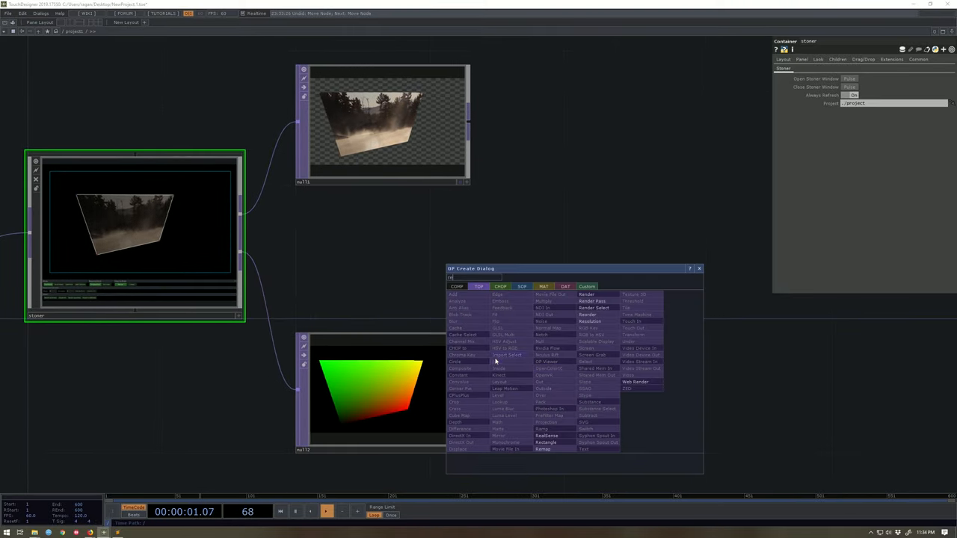
{"action": "mouse_move", "coordinate": [547, 436]}
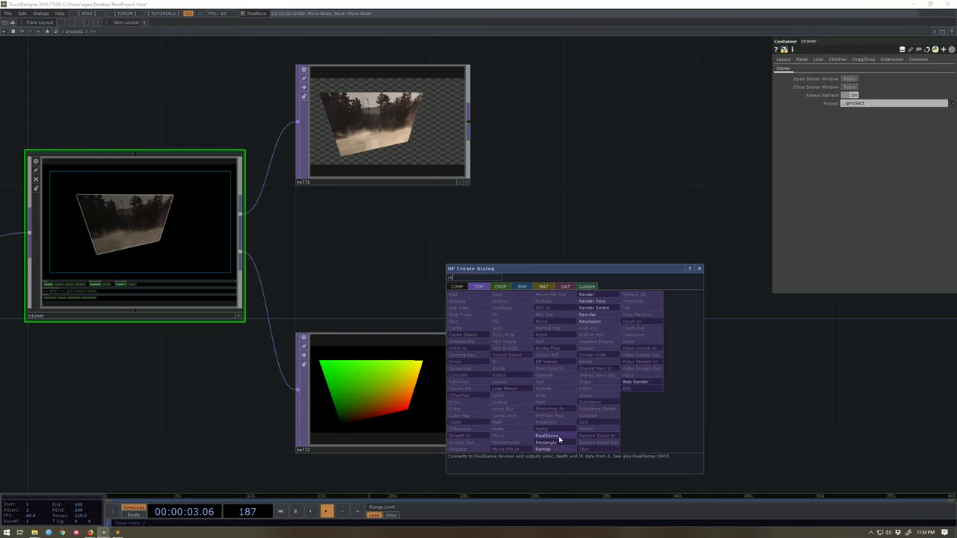
- Add a Base COMP fed by the movie and the UV ramp so it outputs the same warped shape
{"action": "left_click", "coordinate": [542, 448]}
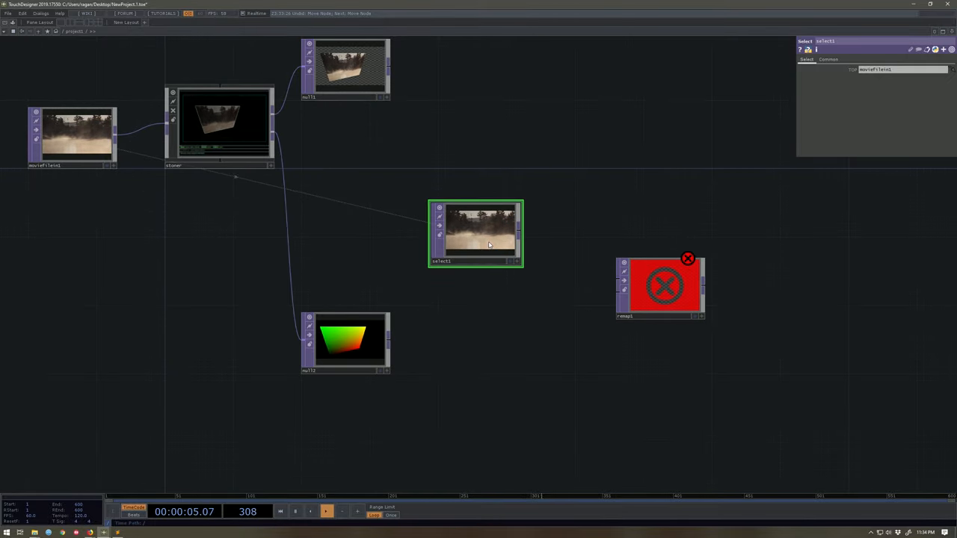
{"action": "left_click_drag", "start_coordinate": [475, 234], "coordinate": [347, 275]}
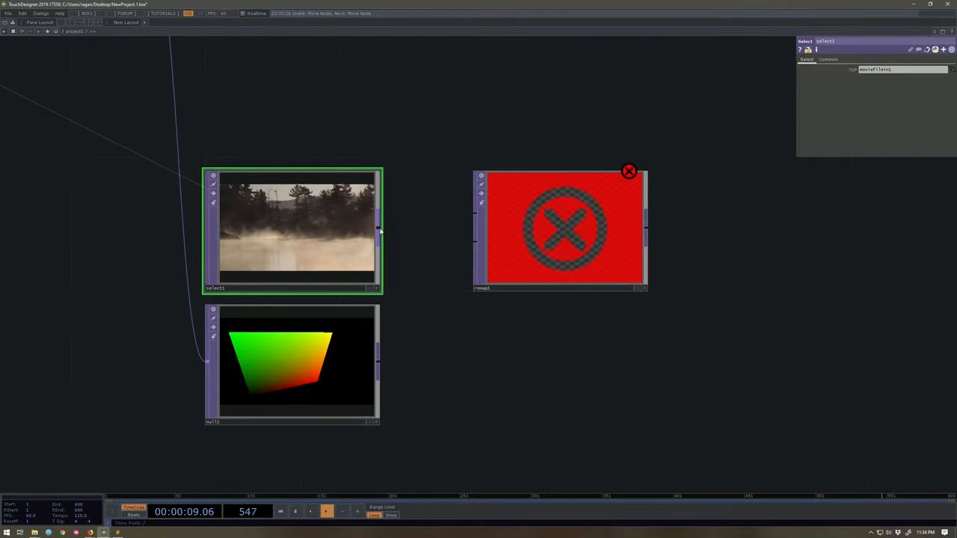
{"action": "left_click_drag", "start_coordinate": [380, 221], "coordinate": [475, 221]}
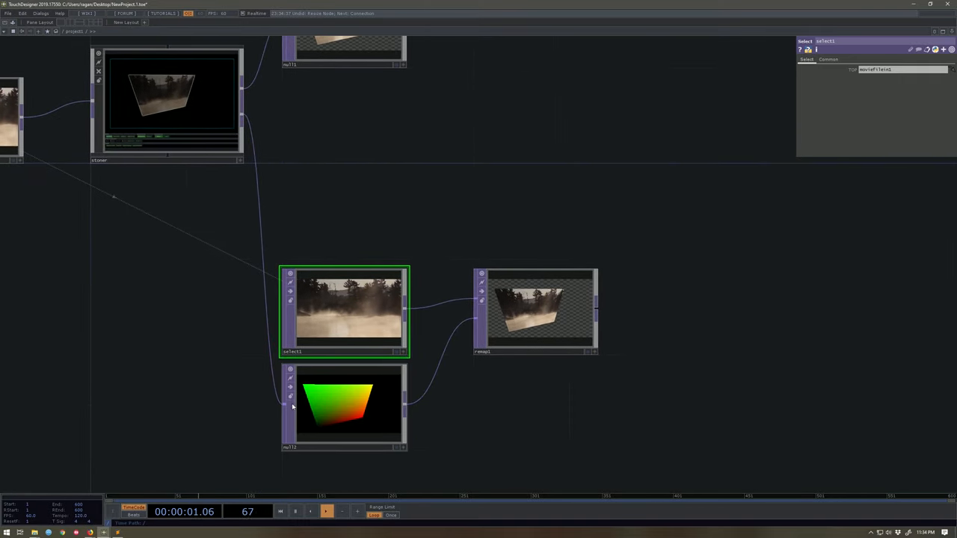
{"action": "left_click", "coordinate": [350, 404]}
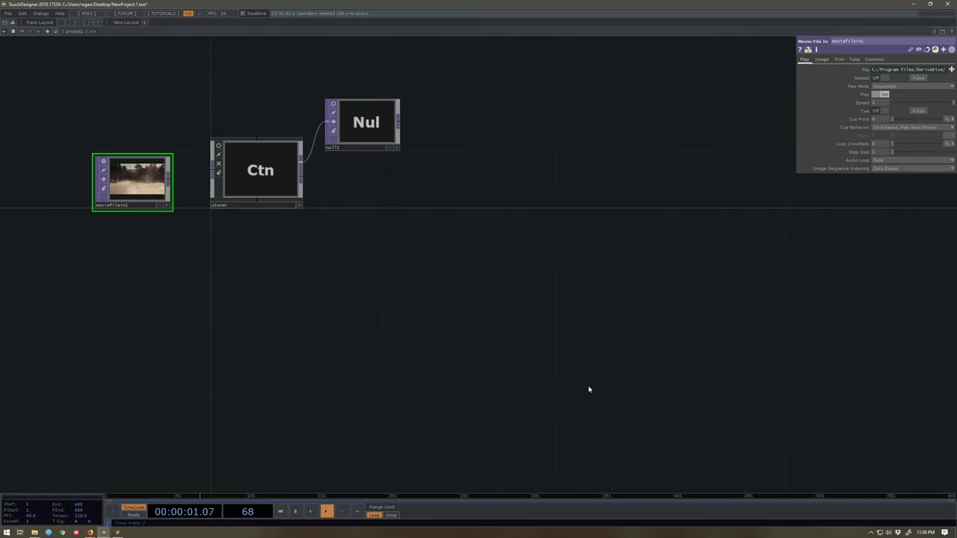
- Add a Base component to the network below the Stoner container
{"action": "double_click", "coordinate": [448, 336]}
{"action": "type", "text": "base"}
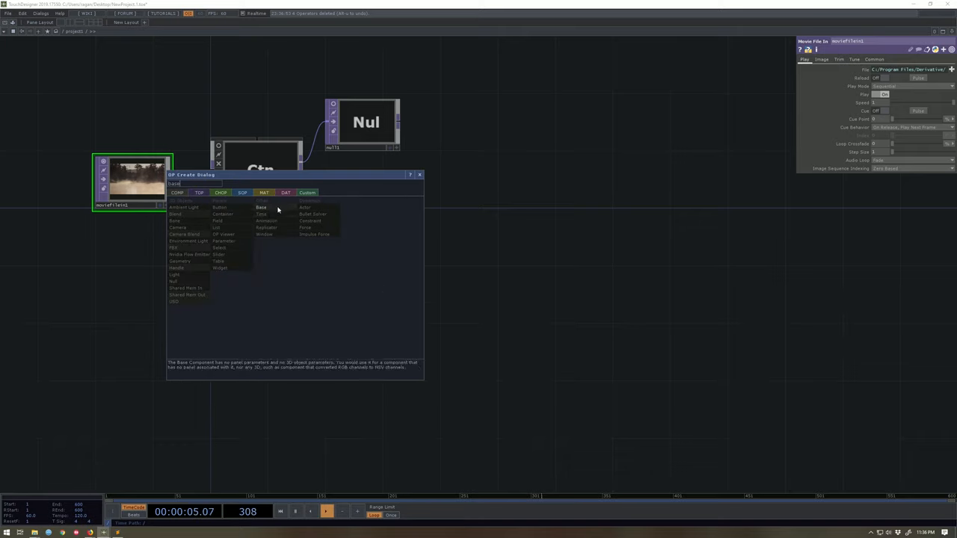
{"action": "left_click", "coordinate": [261, 206]}
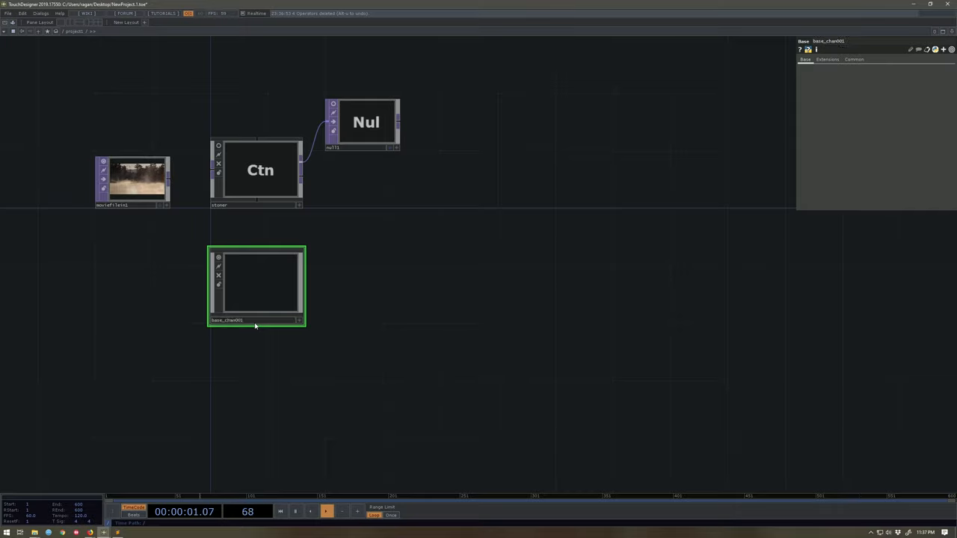
- Set the Stoner container's Project parameter to base_chan and enter the container
{"action": "left_click", "coordinate": [260, 170]}
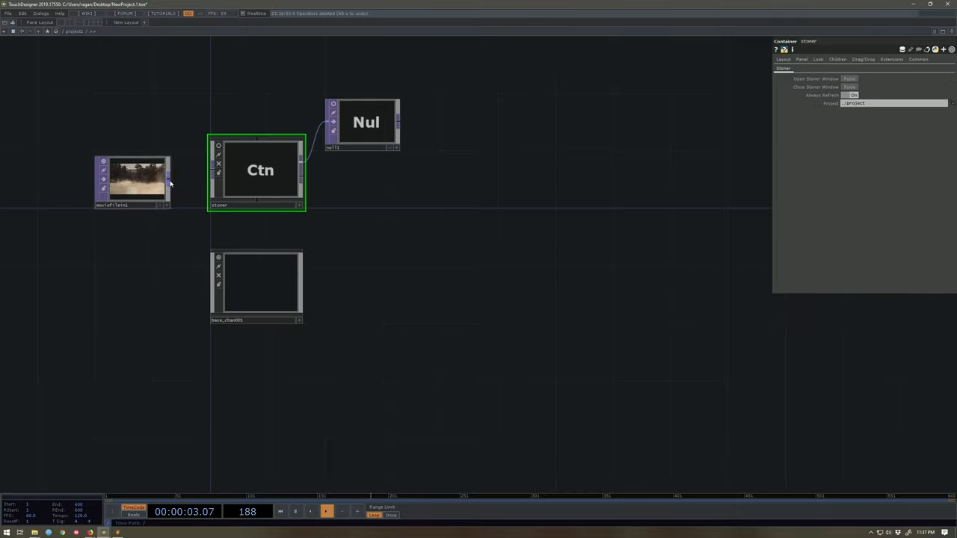
{"action": "left_click", "coordinate": [257, 285]}
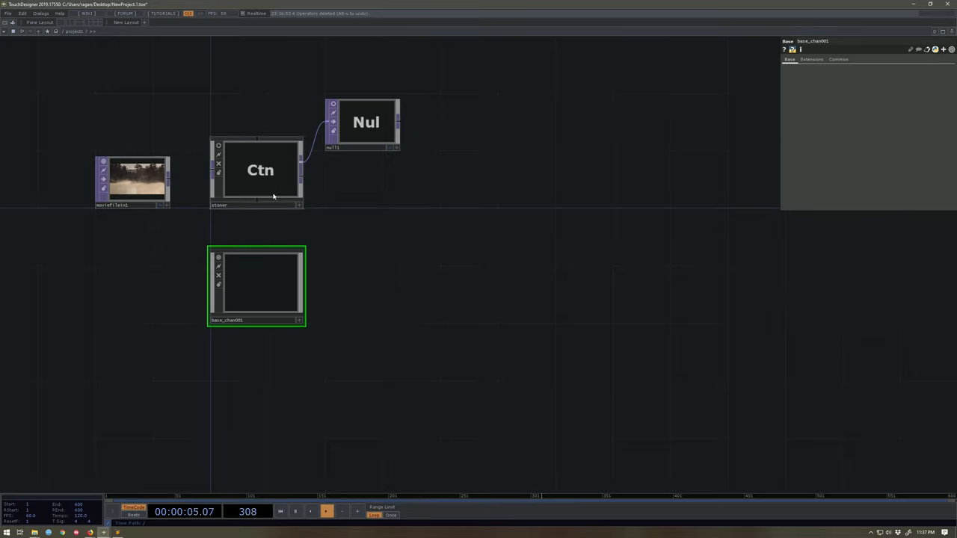
{"action": "left_click", "coordinate": [260, 170]}
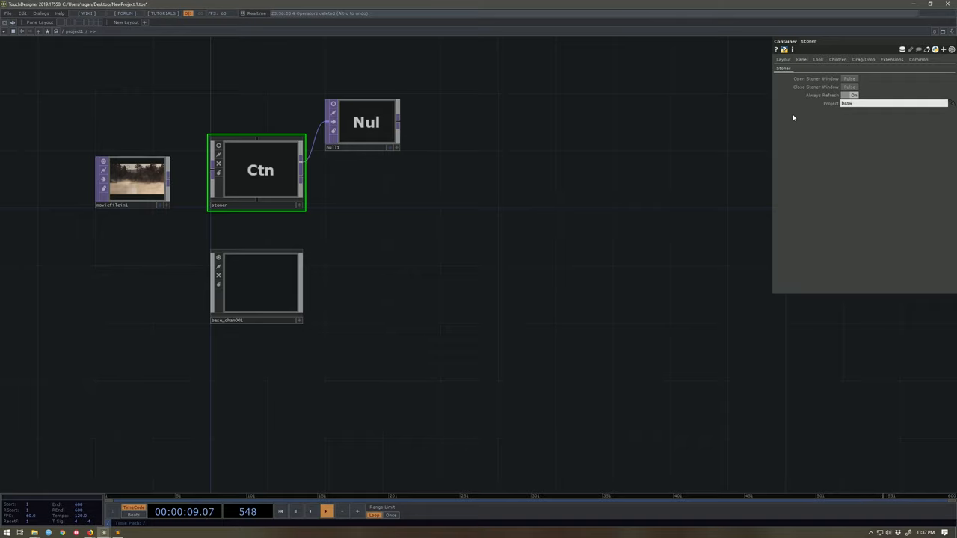
{"action": "type", "text": "base_chan001"}
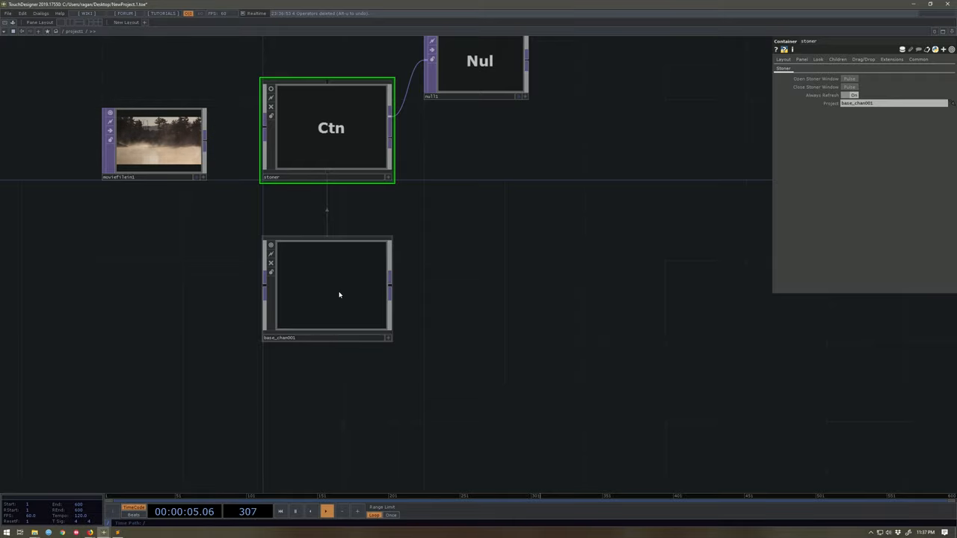
{"action": "double_click", "coordinate": [326, 287]}
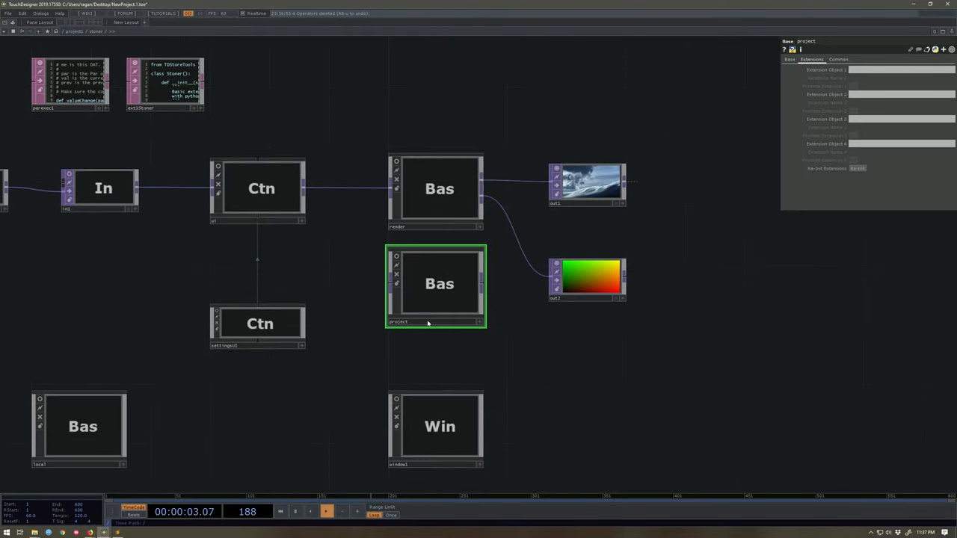
- Scroll through the Stoner component's internal network to inspect its operators
{"action": "scroll", "scroll_direction": "down", "scroll_amount": 3}
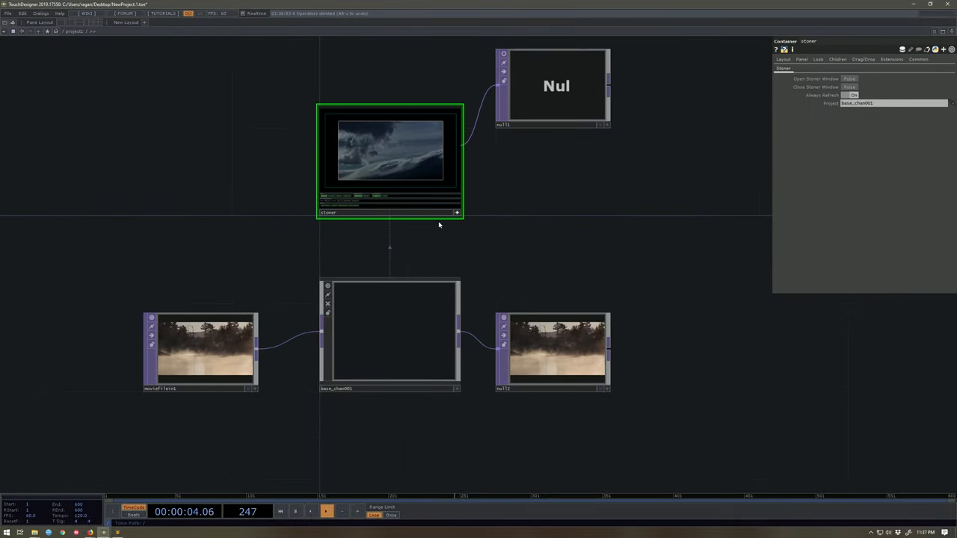
- Scroll the network to view the duplicated Movie File In → base_chan → Null chain
{"action": "scroll", "scroll_direction": "down", "scroll_amount": 3}
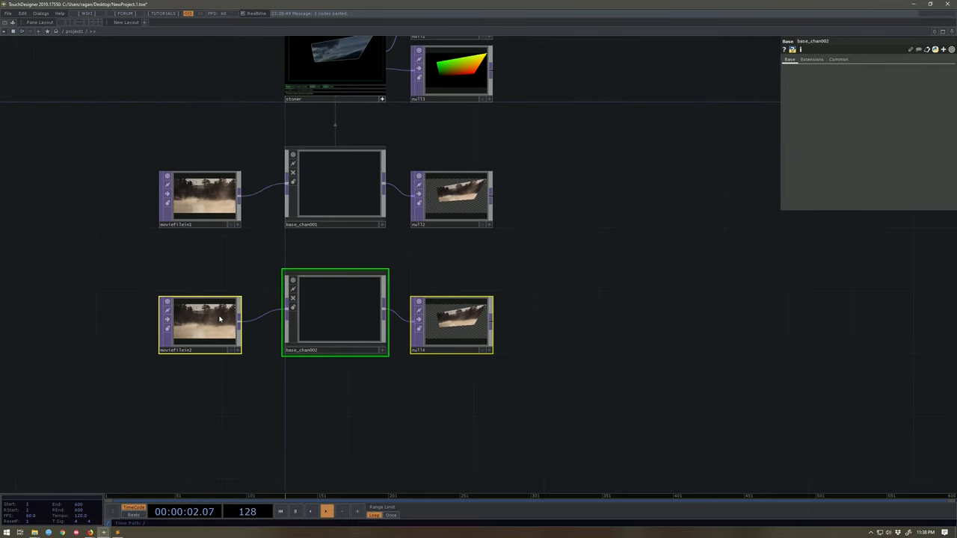
- Load a different Nature sample movie into the second channel's Movie File In TOP
{"action": "left_click", "coordinate": [200, 326]}
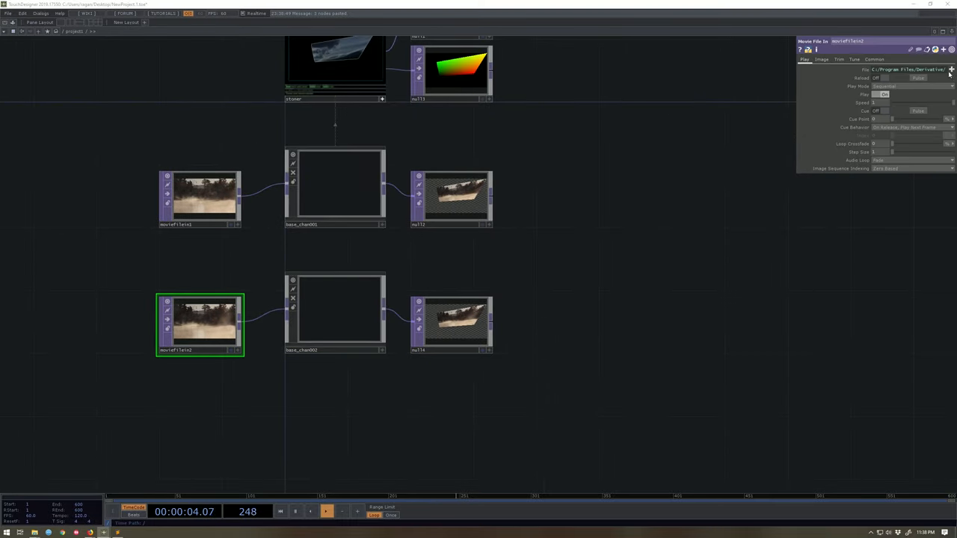
{"action": "left_click", "coordinate": [951, 69]}
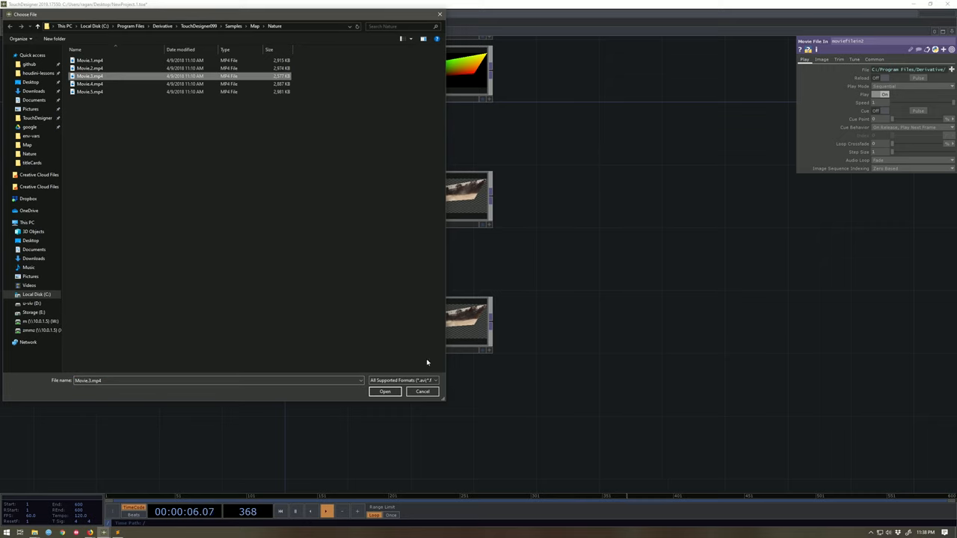
{"action": "left_click", "coordinate": [386, 392]}
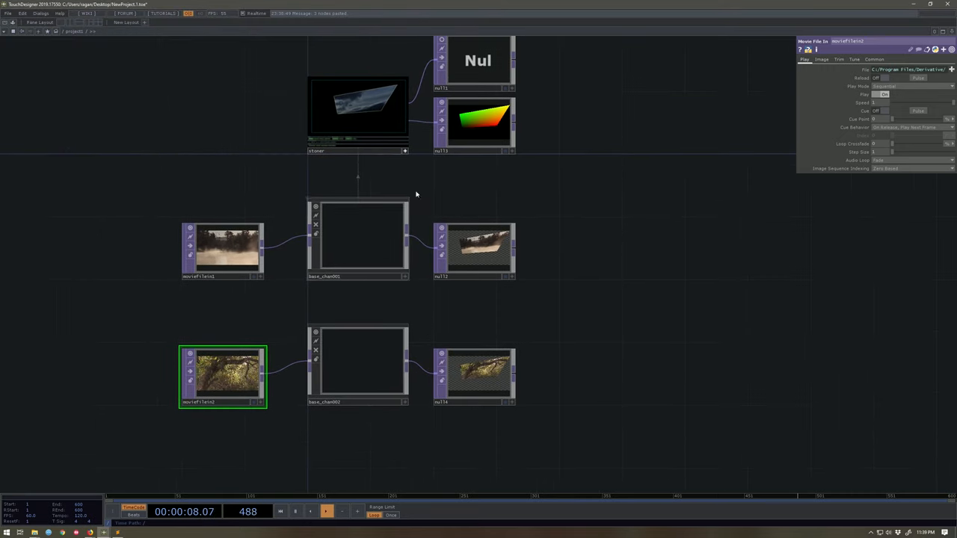
{"action": "left_click", "coordinate": [357, 112]}
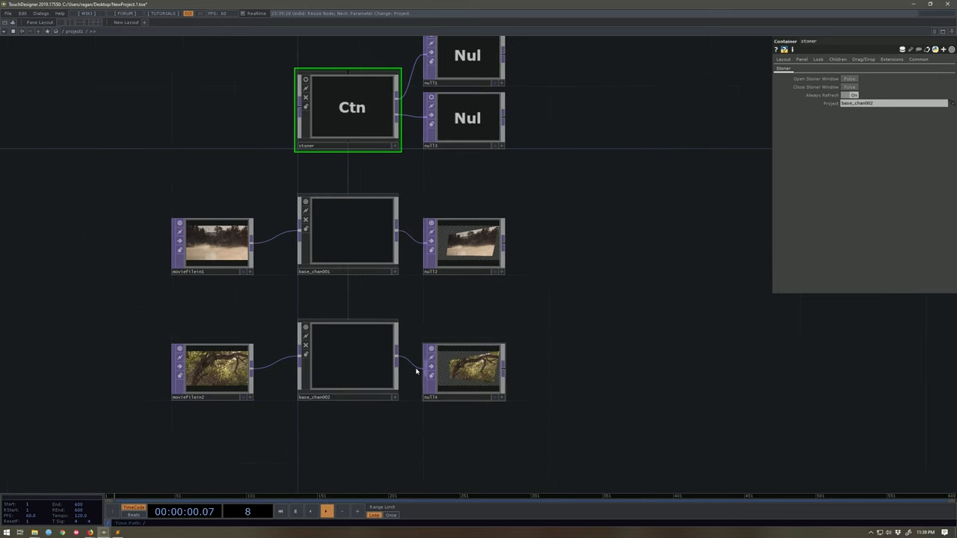
{"action": "mouse_move", "coordinate": [347, 357]}
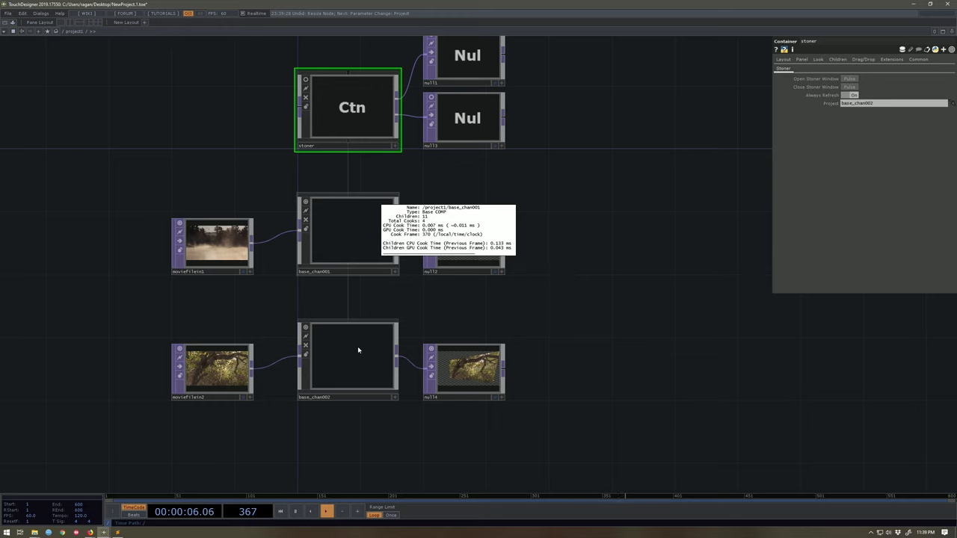
{"action": "mouse_move", "coordinate": [359, 351]}
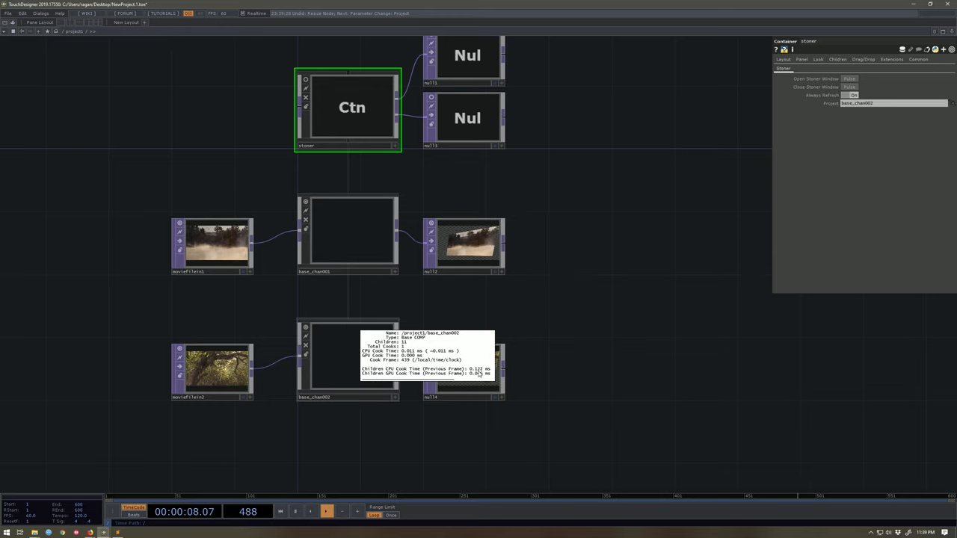